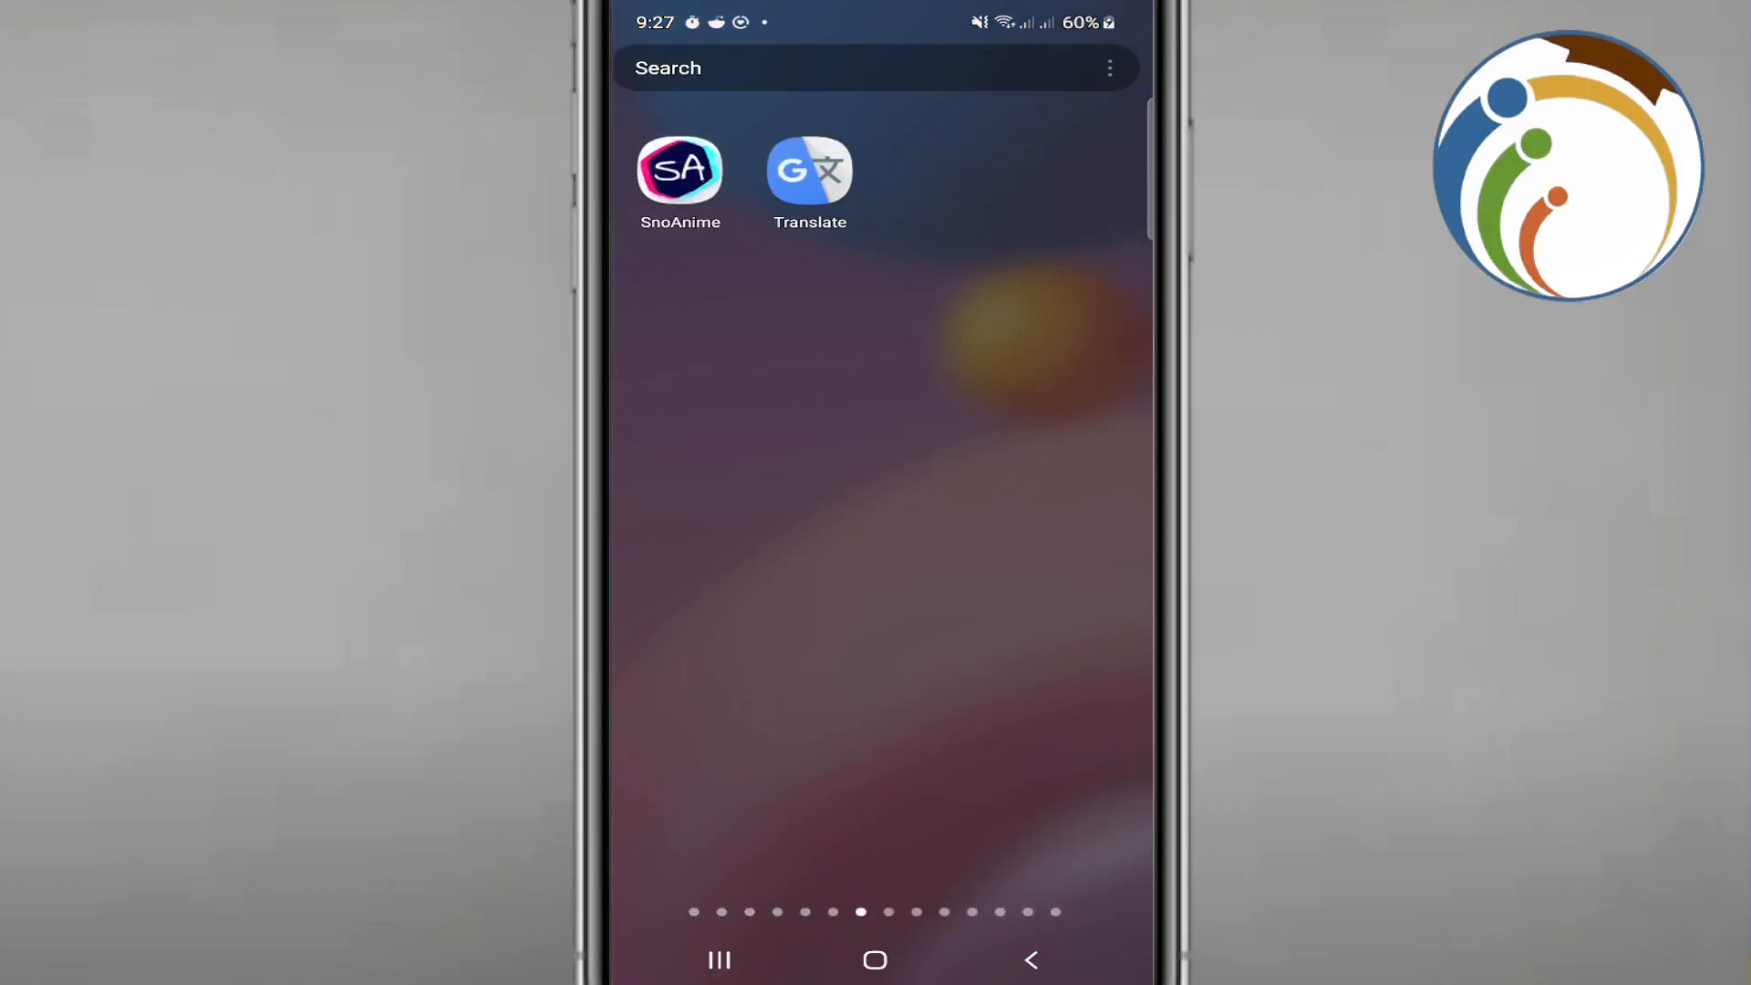
Search the launcher for 'google ch' and launch Google Chat from the results.
type("googl")
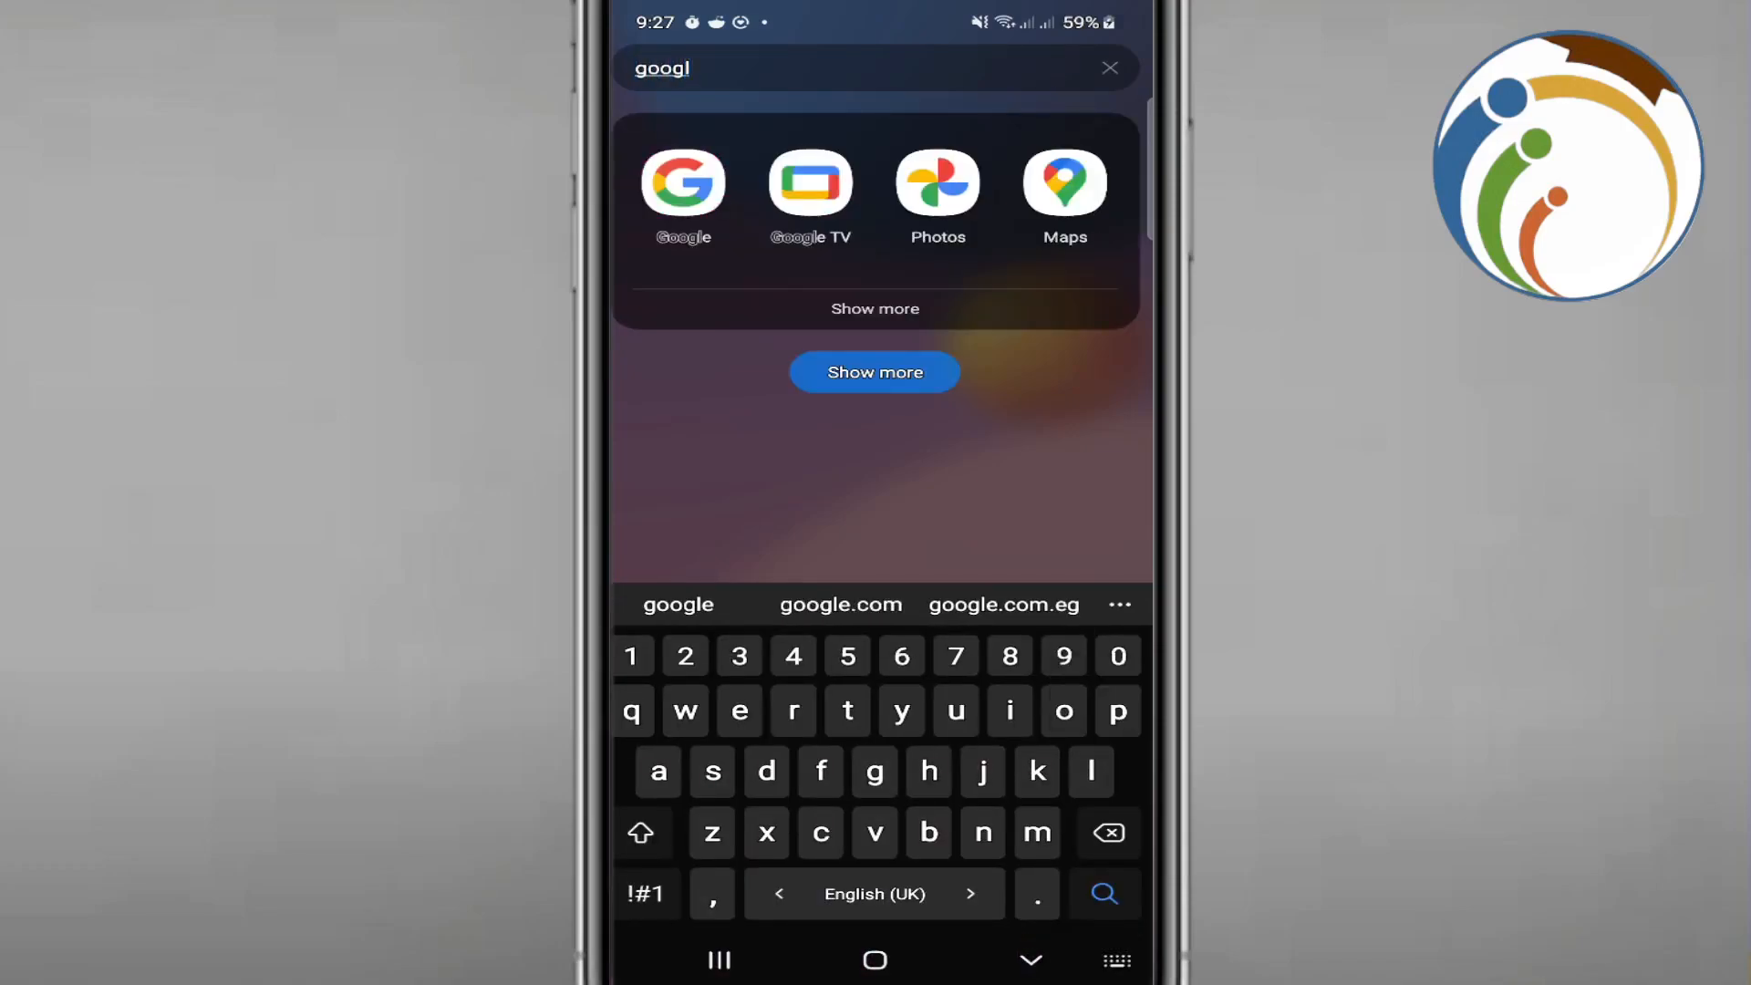
type("e ch")
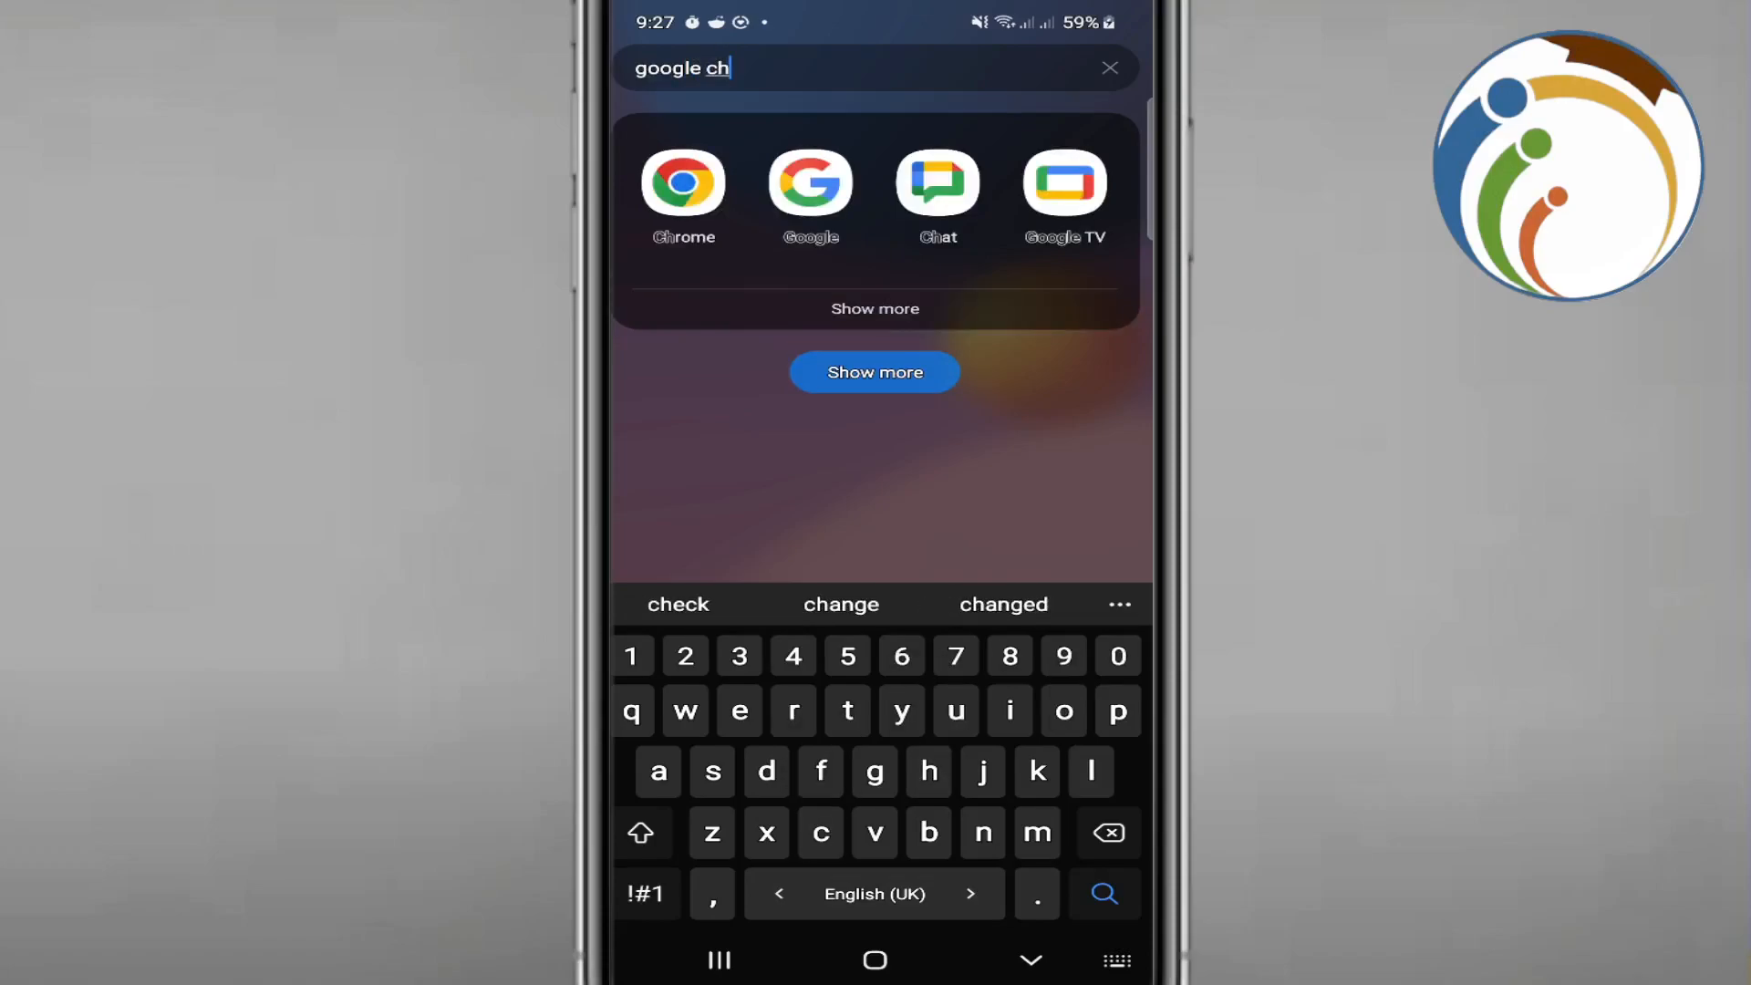
left_click(876, 372)
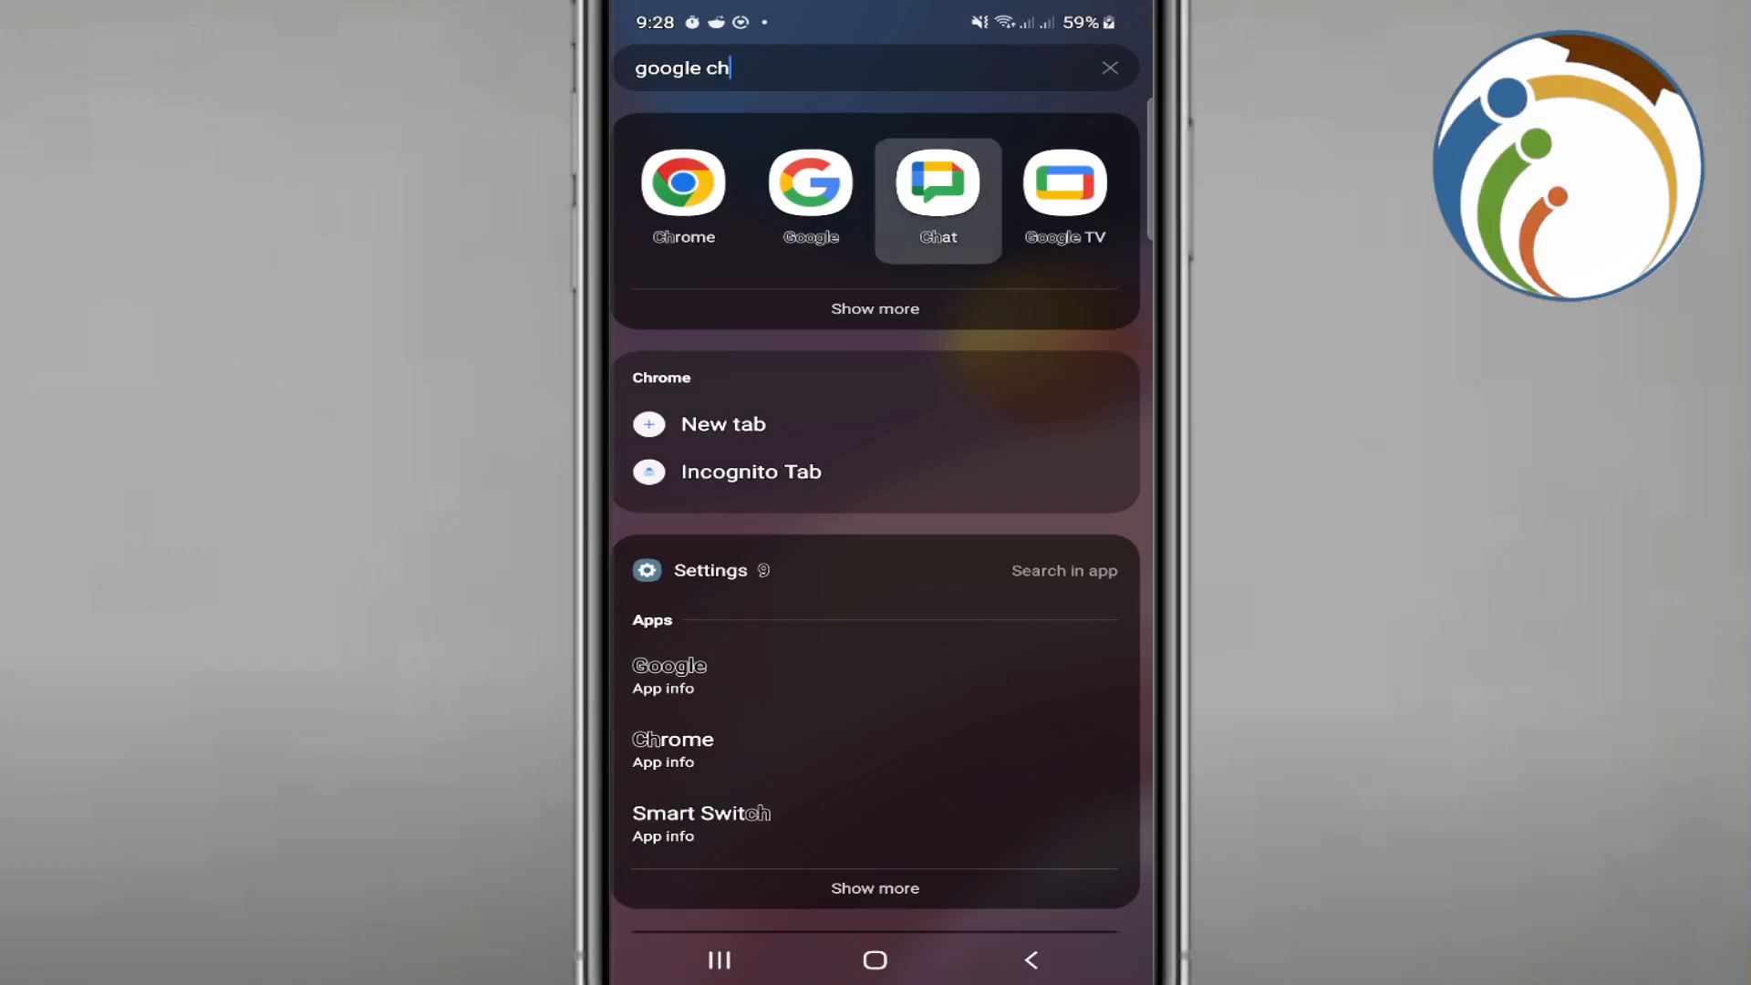
left_click(938, 181)
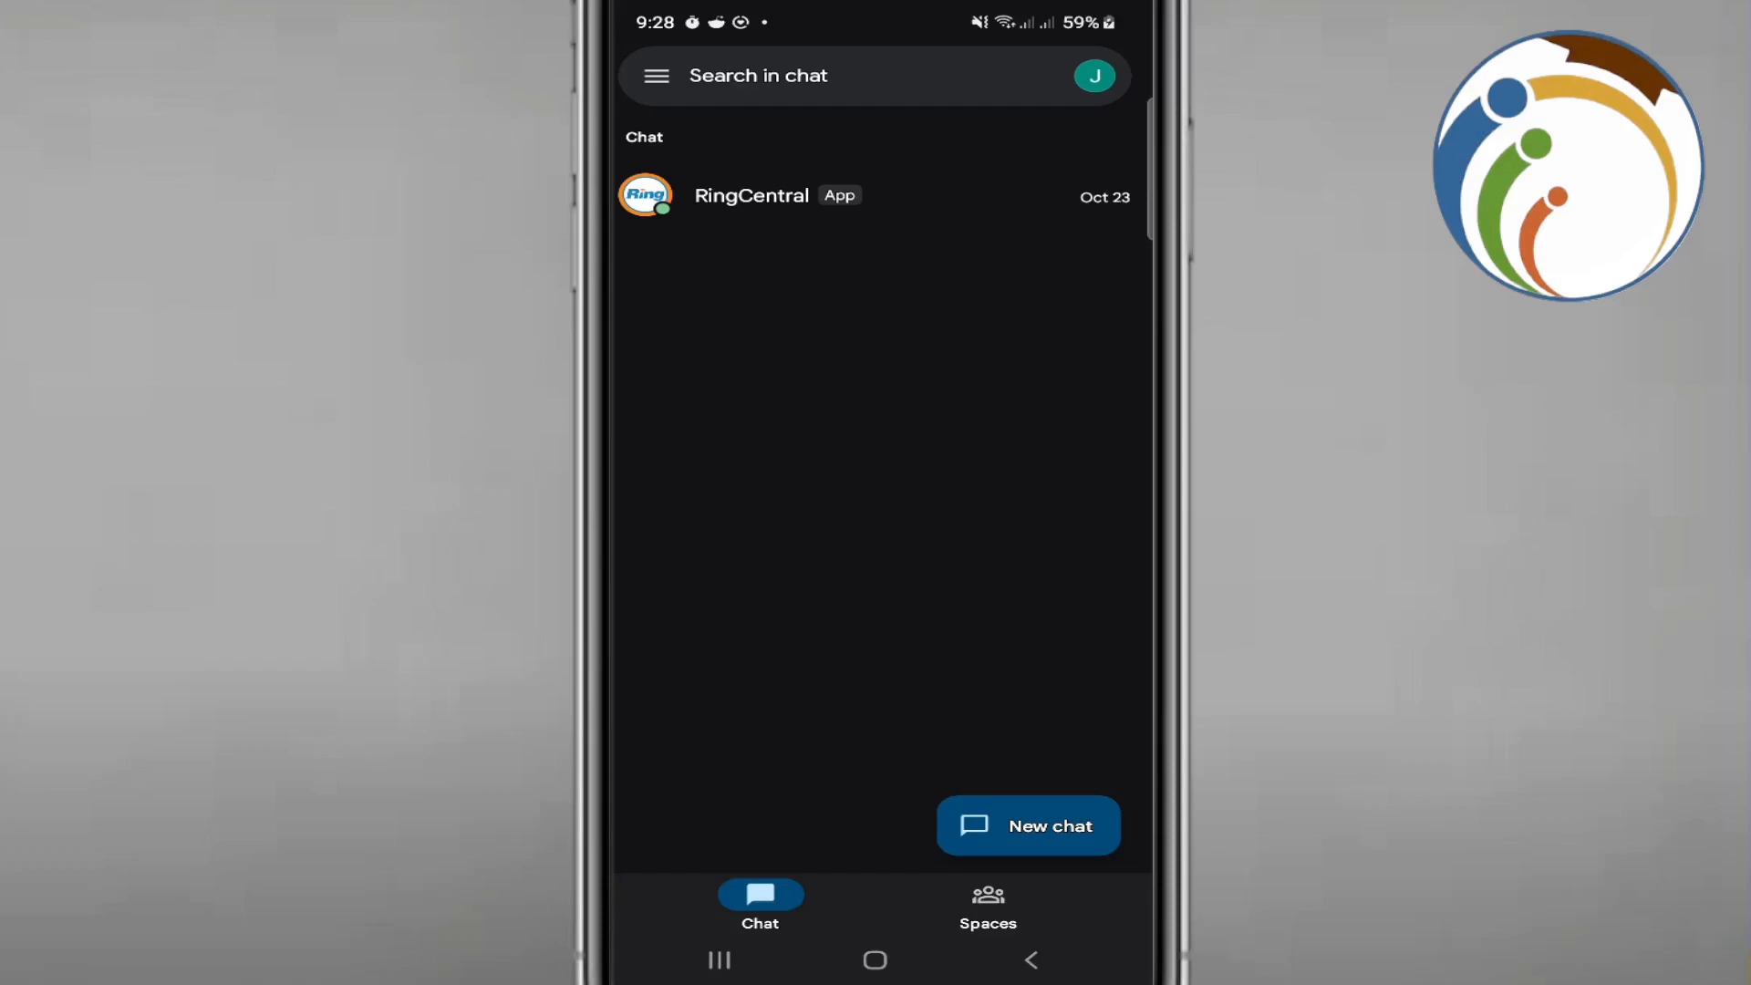
Start a new chat and choose 'Create a space'.
left_click(1029, 826)
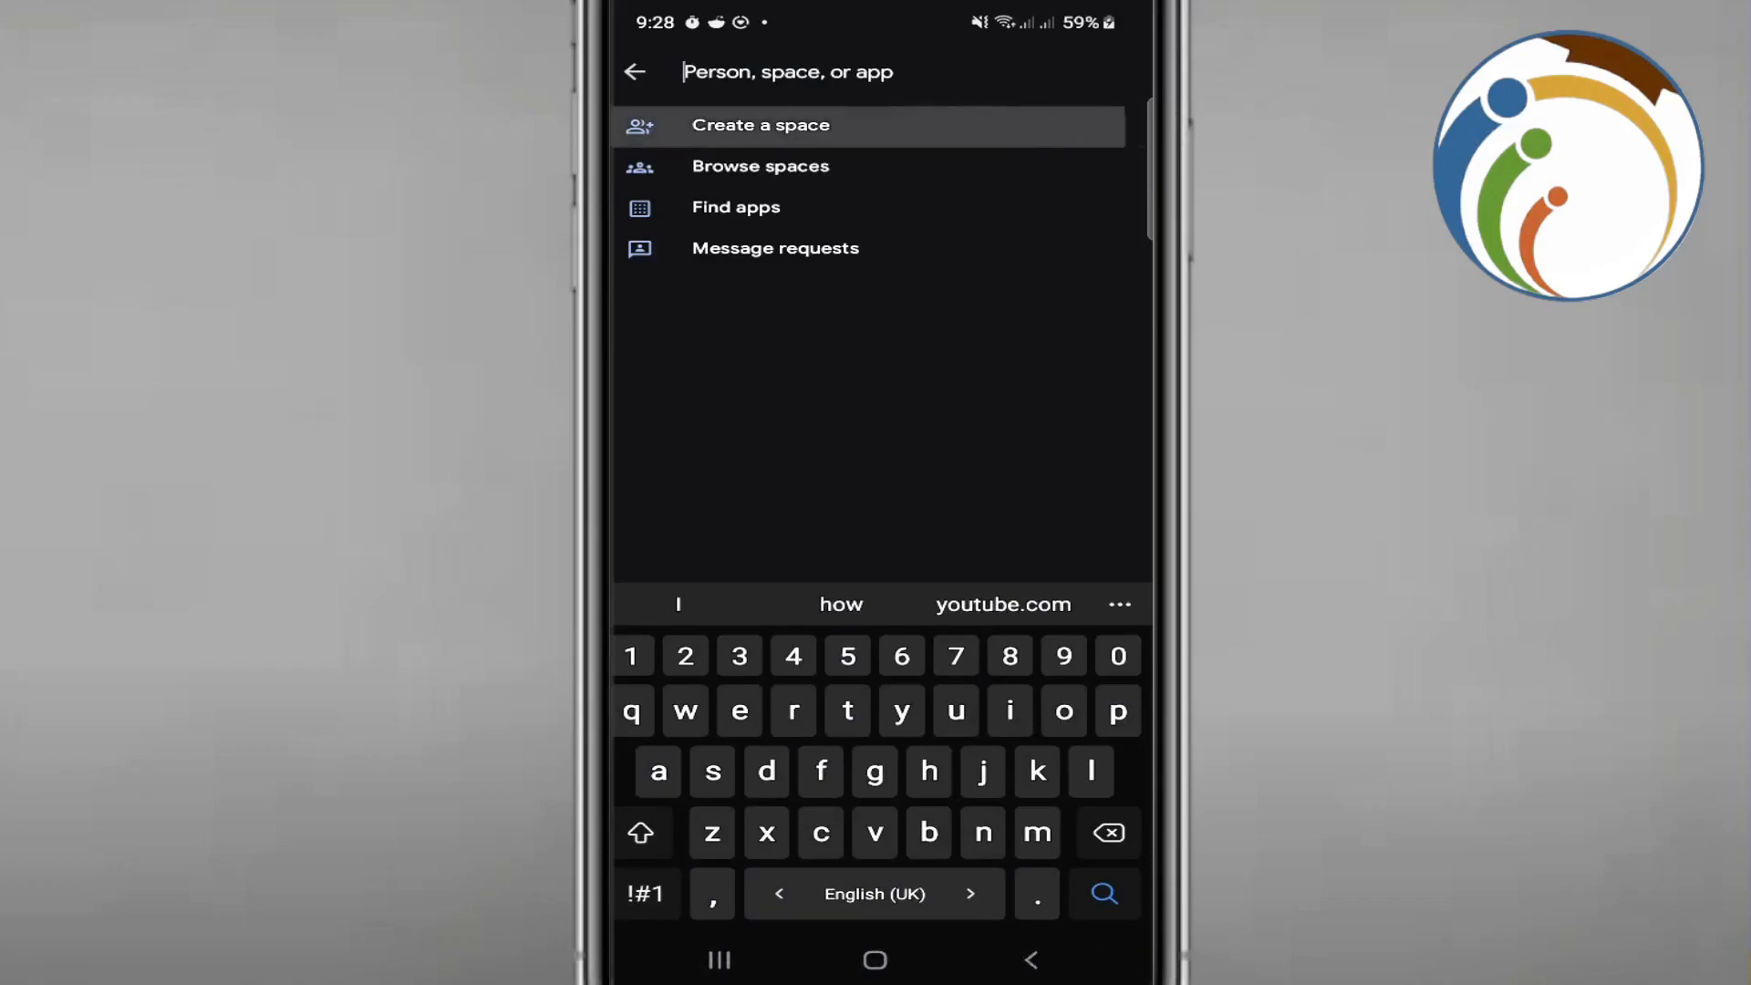
left_click(758, 124)
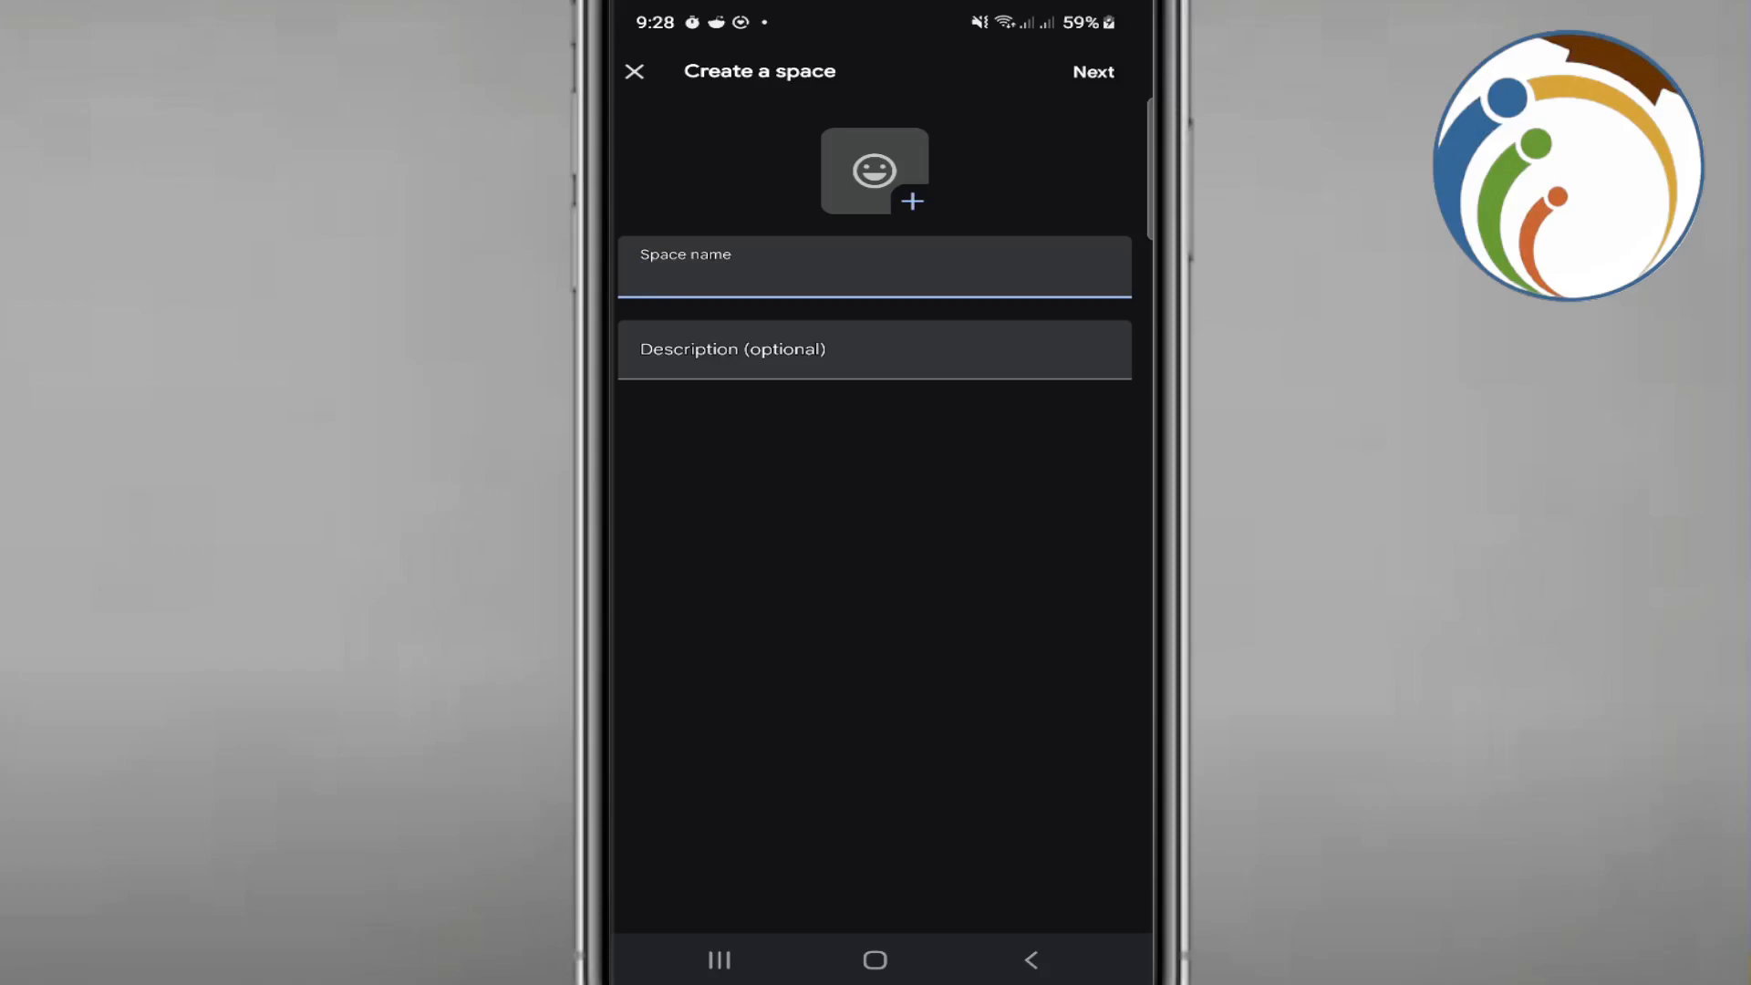
Name the space 'Titon', continue, and skip past Add people.
type("Titon")
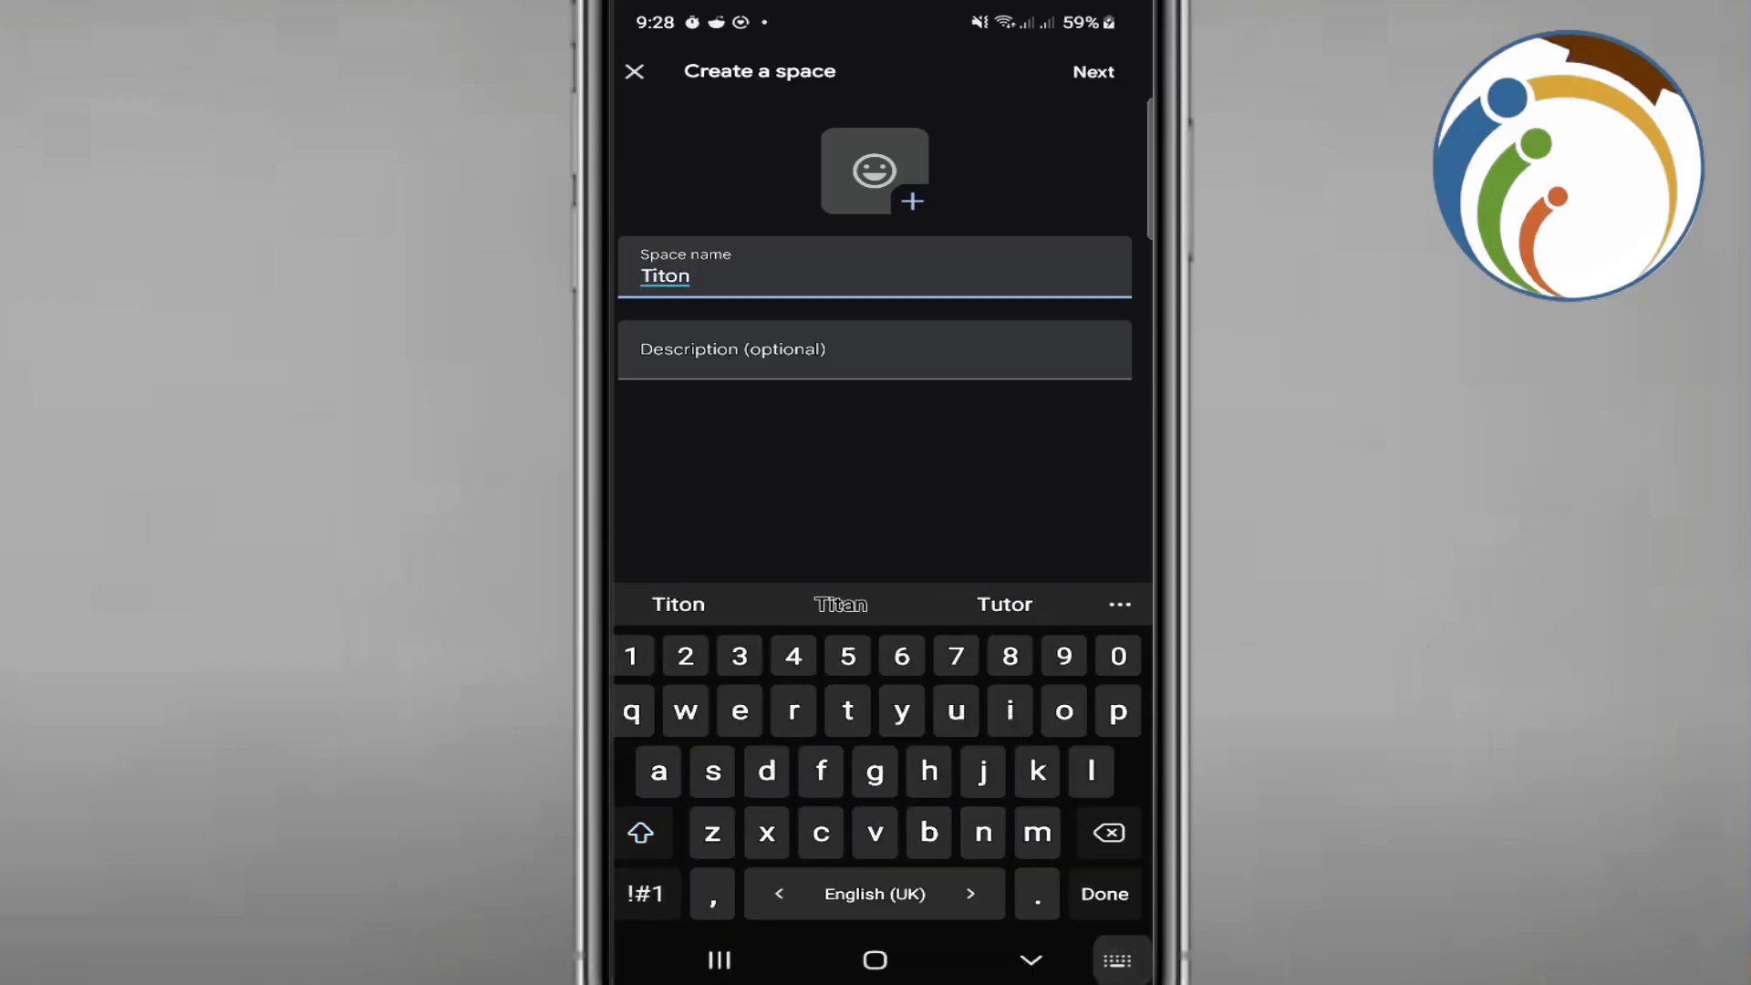
left_click(1092, 73)
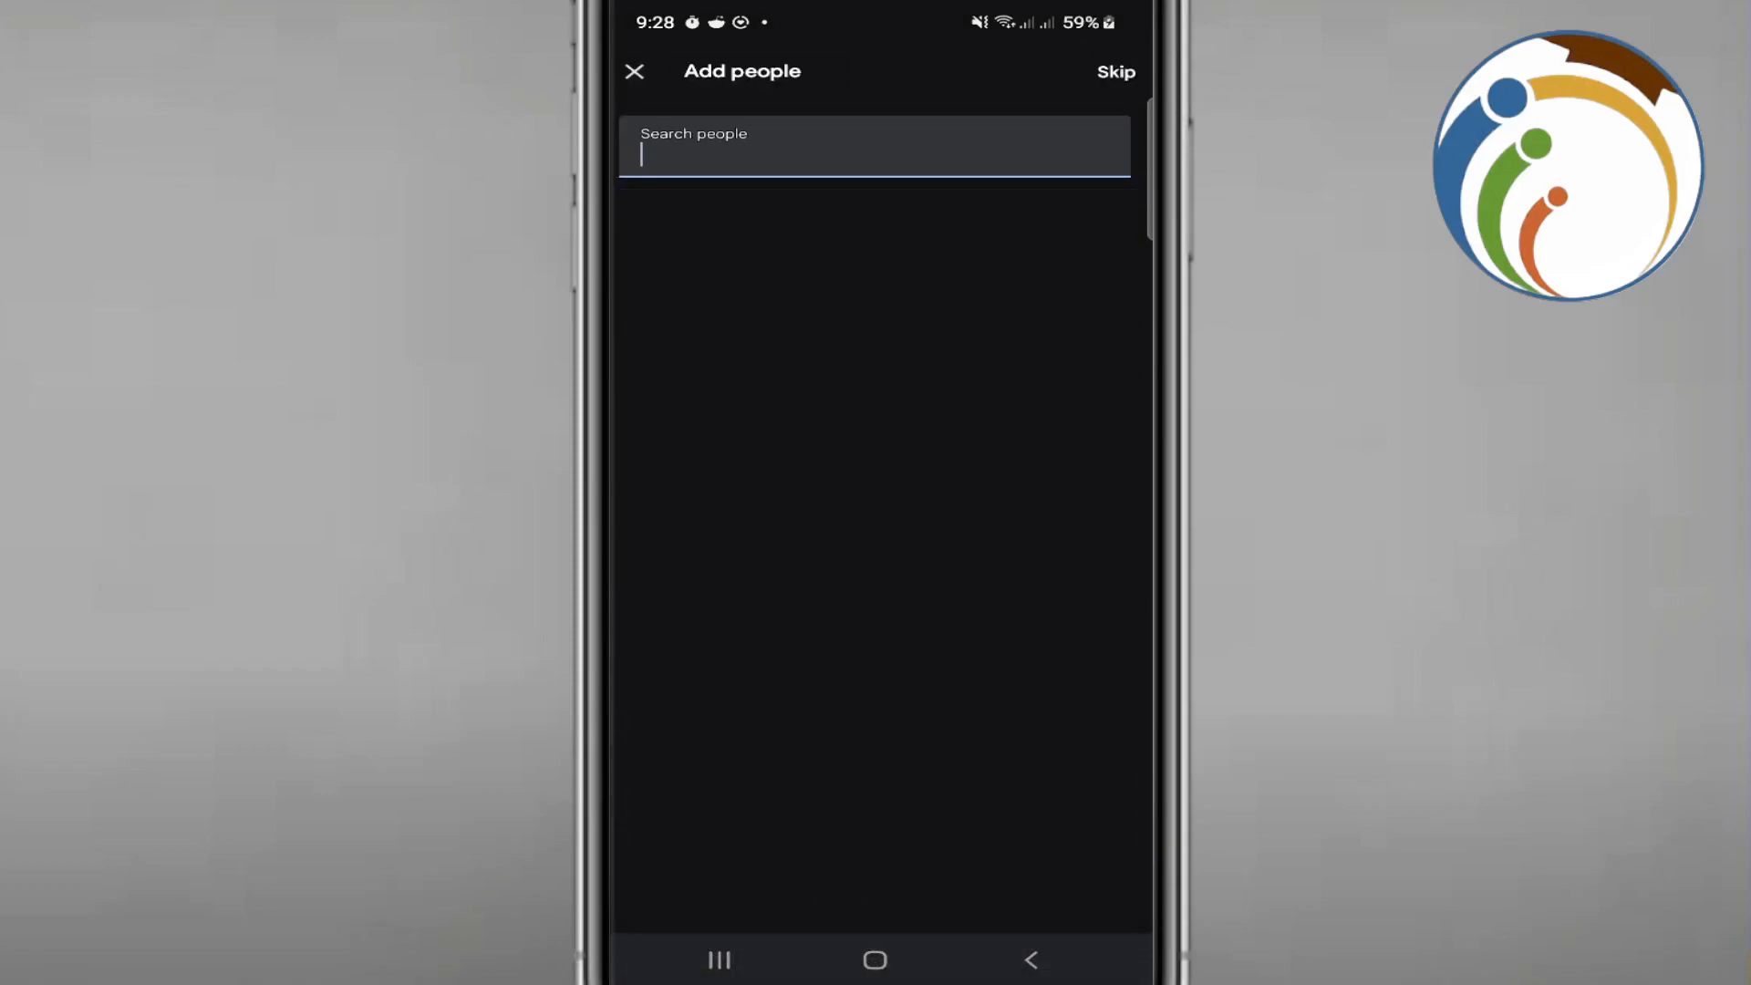
left_click(1116, 71)
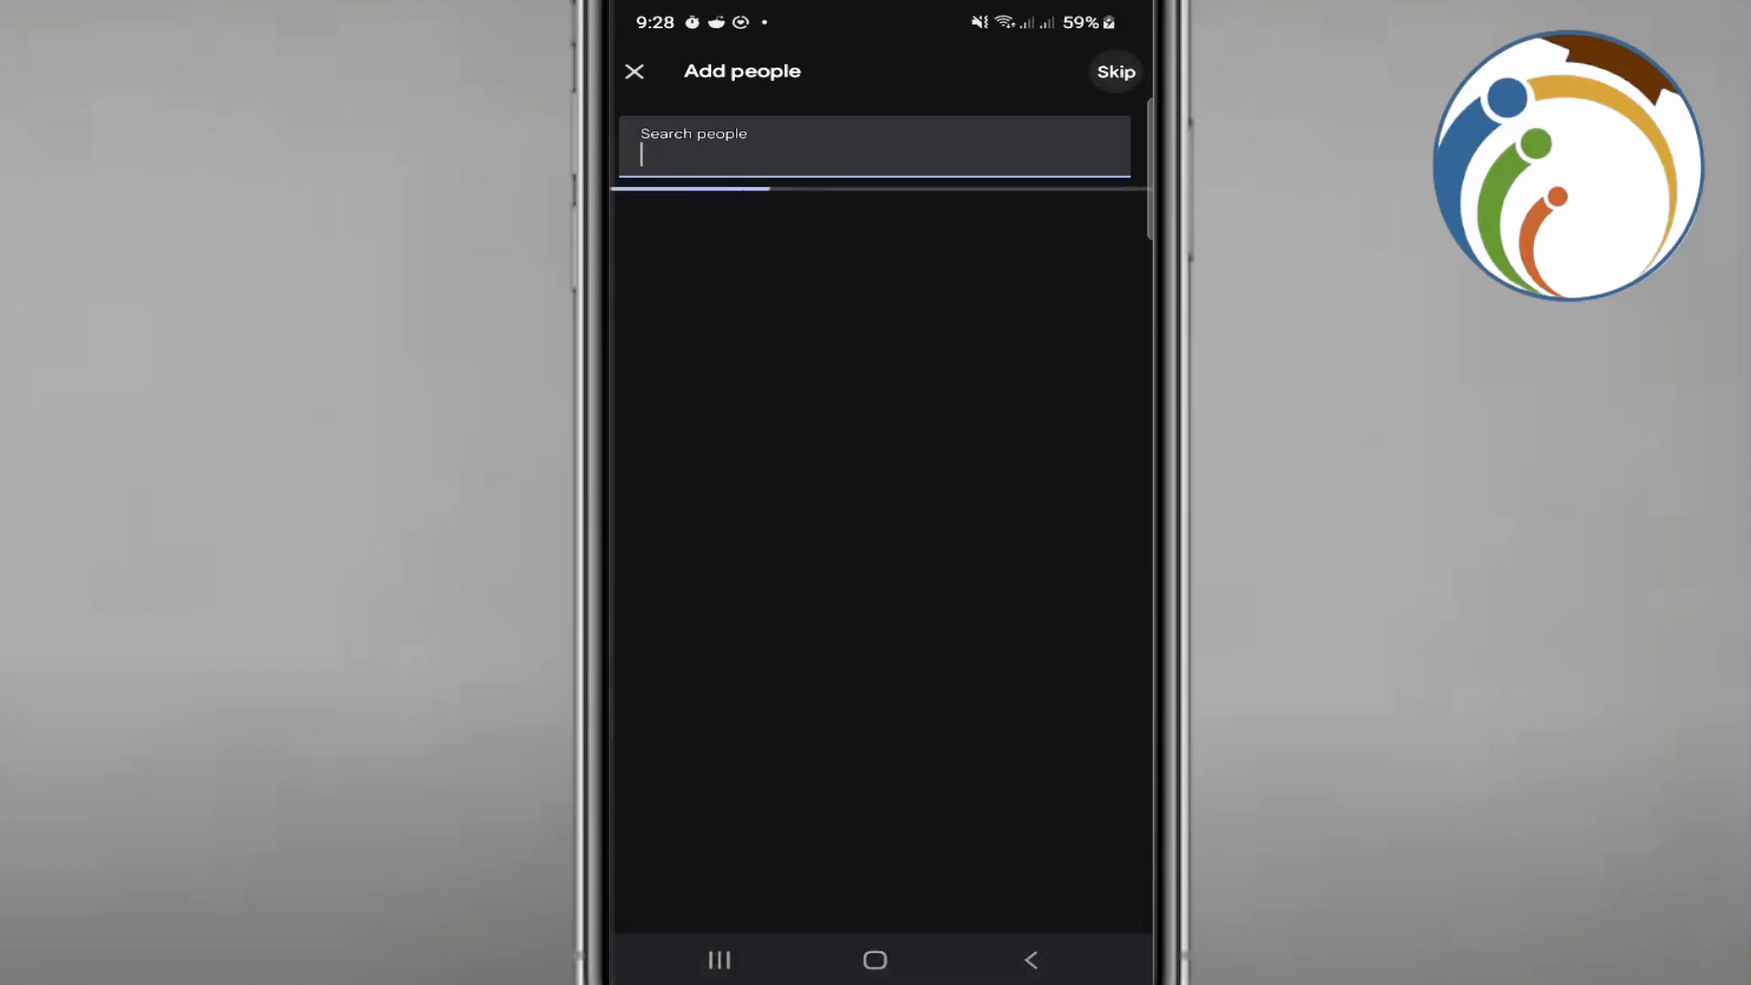